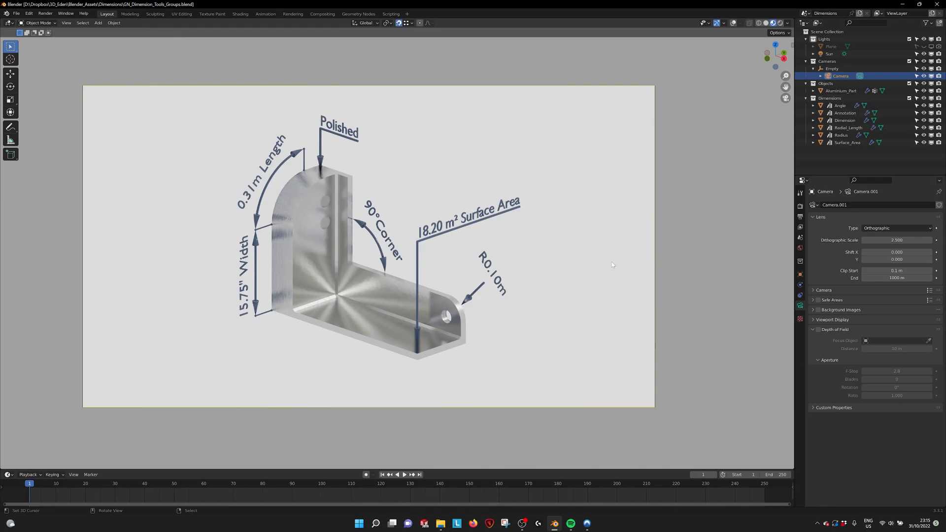
mouse_move(591, 268)
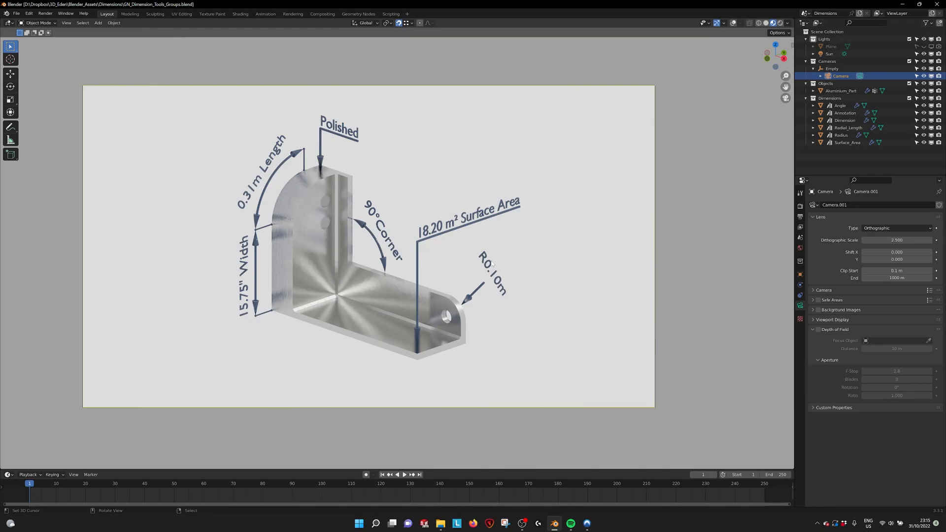
Set Surface_Area's Vertex Group input to 1 so the area reads 18.20 m².
scroll("down", 3)
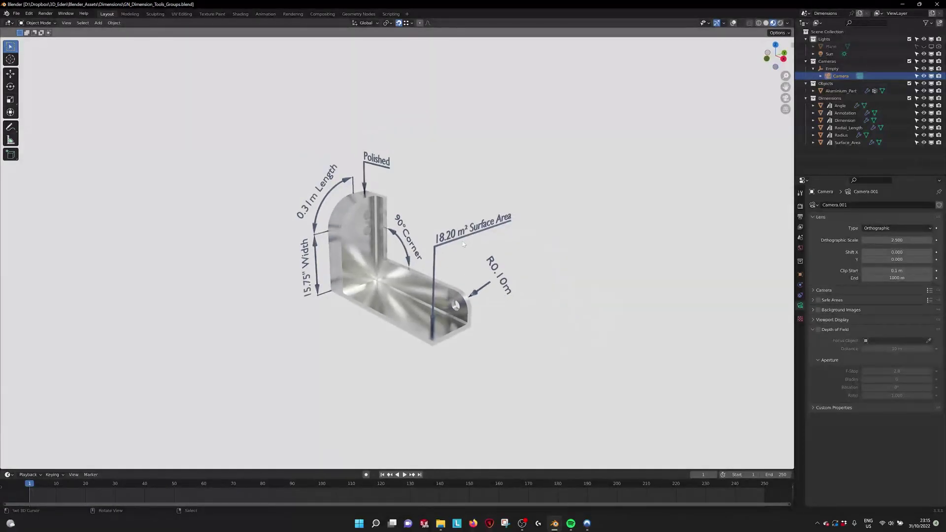
left_click(847, 142)
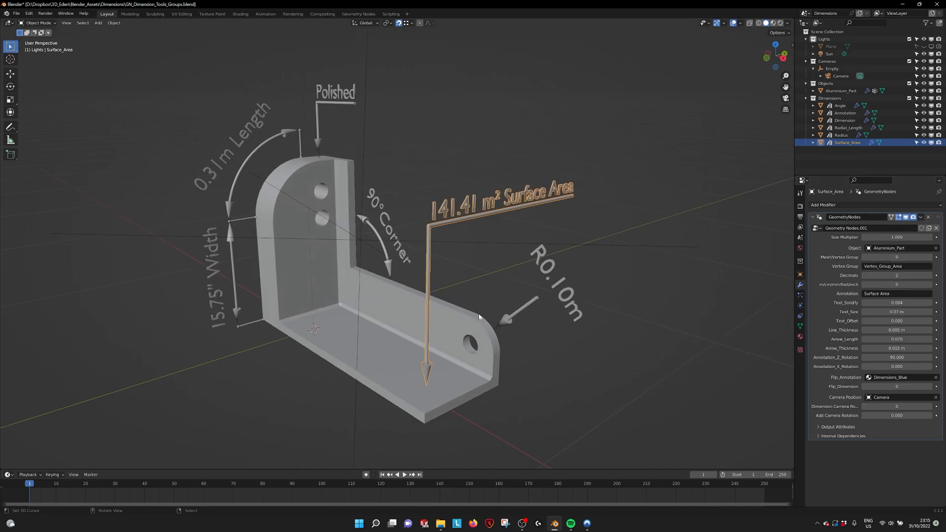
mouse_move(445, 325)
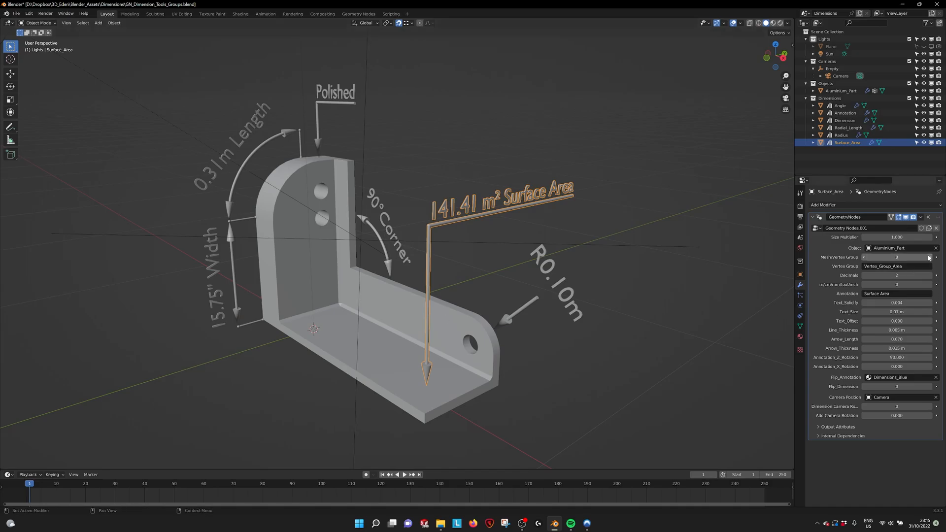
left_click(929, 257)
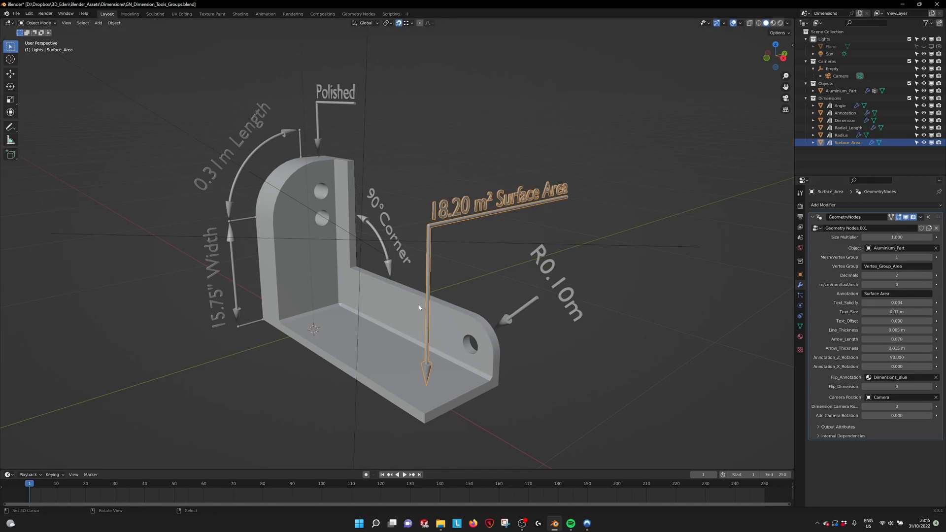
Assign extra Aluminium_Part faces to Vertex_Group_Area in Edit Mode, raising the area to 19.76 m².
left_click(840, 90)
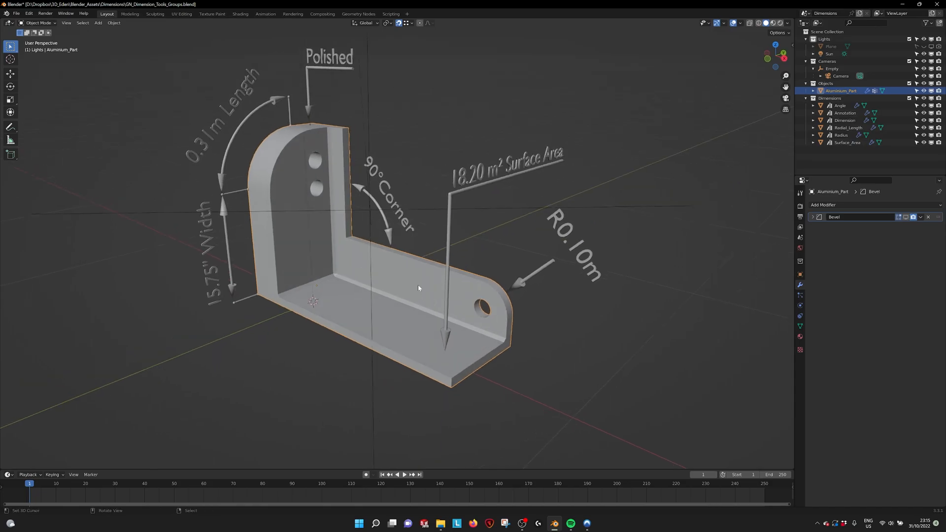
key("Tab")
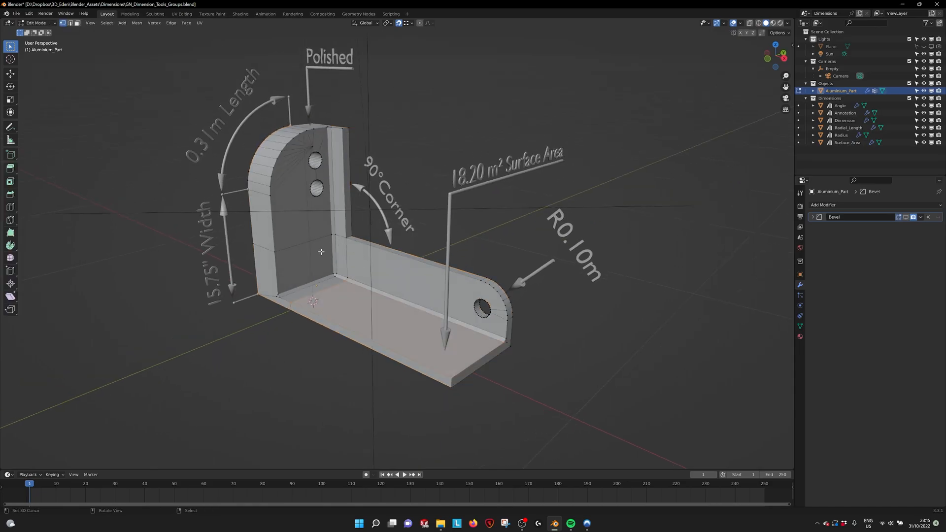
mouse_move(430, 364)
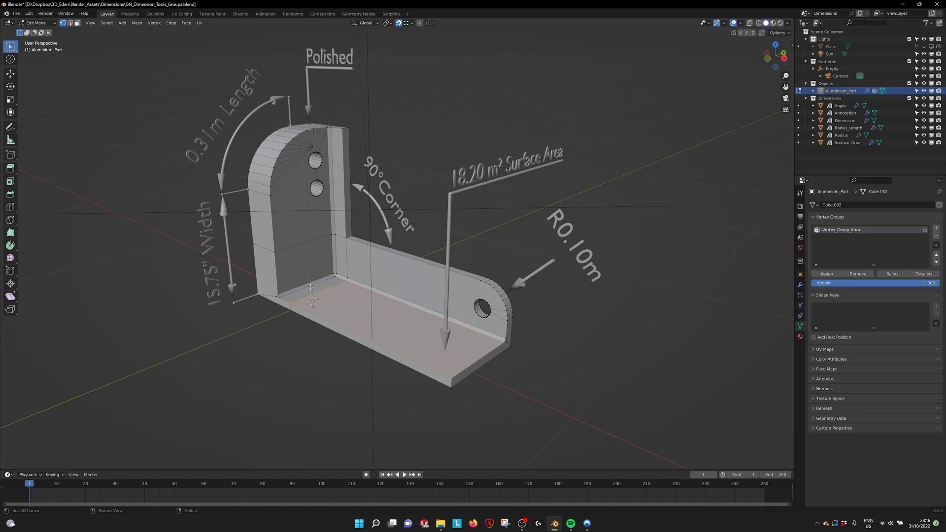
mouse_move(353, 310)
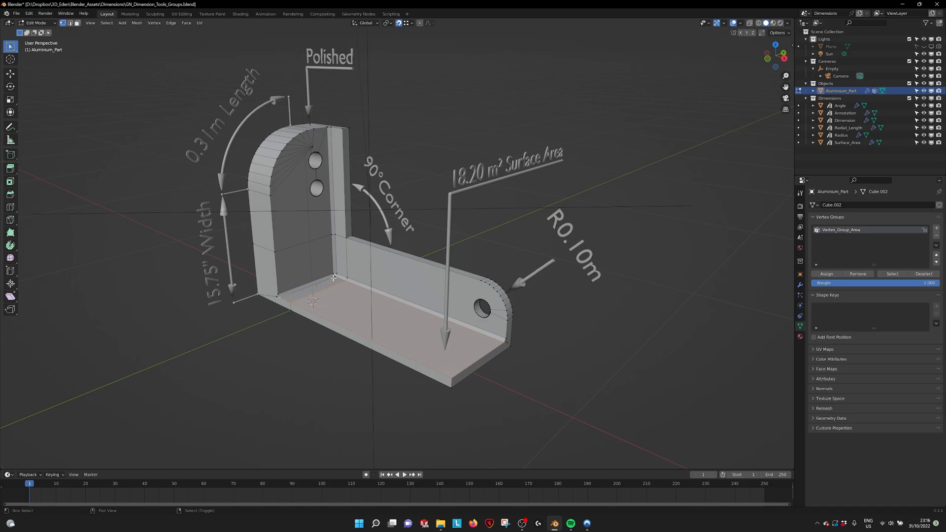
left_click(323, 280)
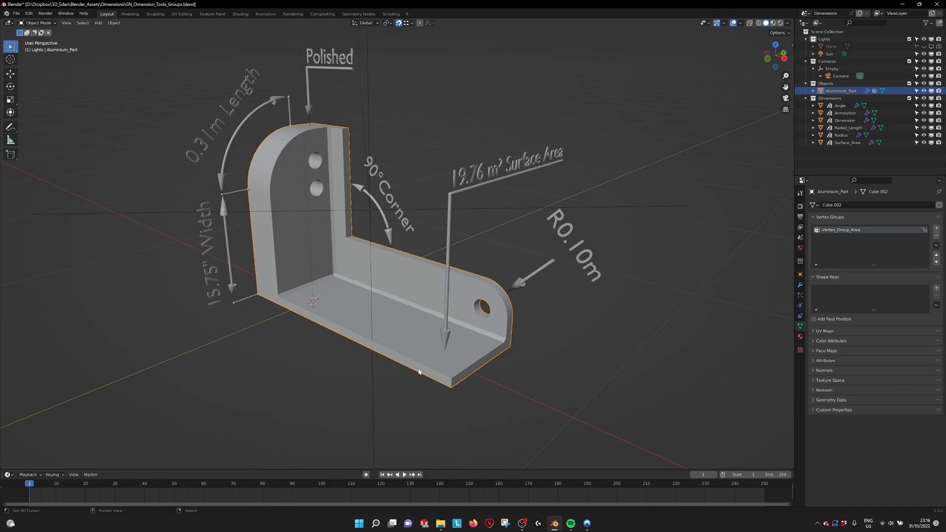
mouse_move(800, 287)
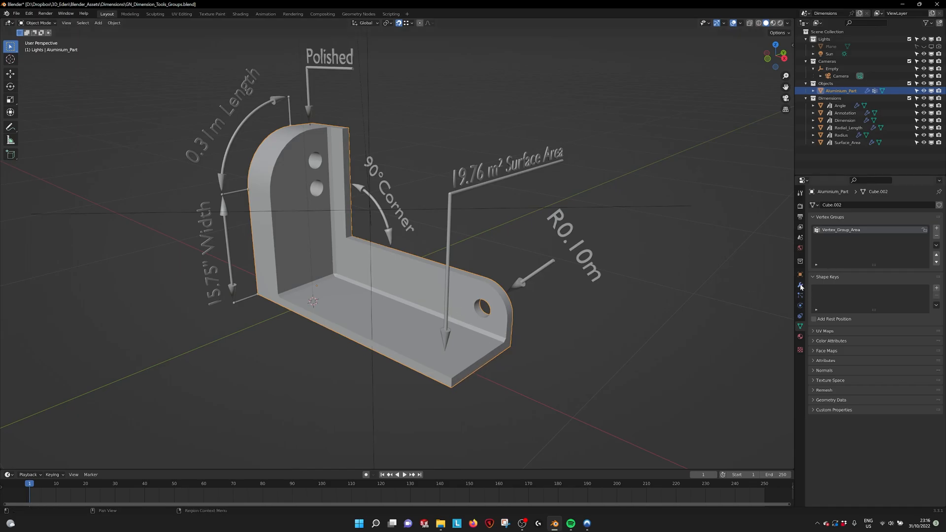
Check Aluminium_Part's Vertex_Group_Area, then reselect the Surface_Area annotation to view its Vertex Group field.
left_click(847, 143)
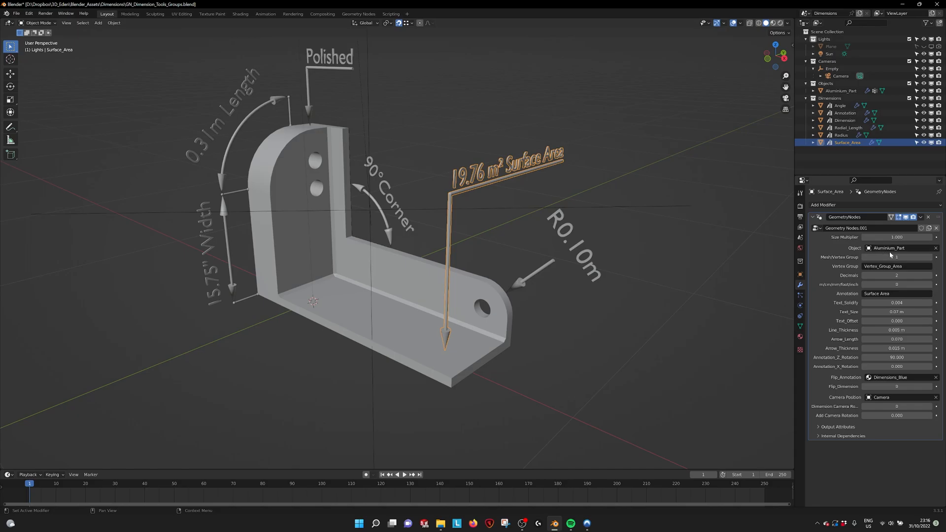
mouse_move(890, 247)
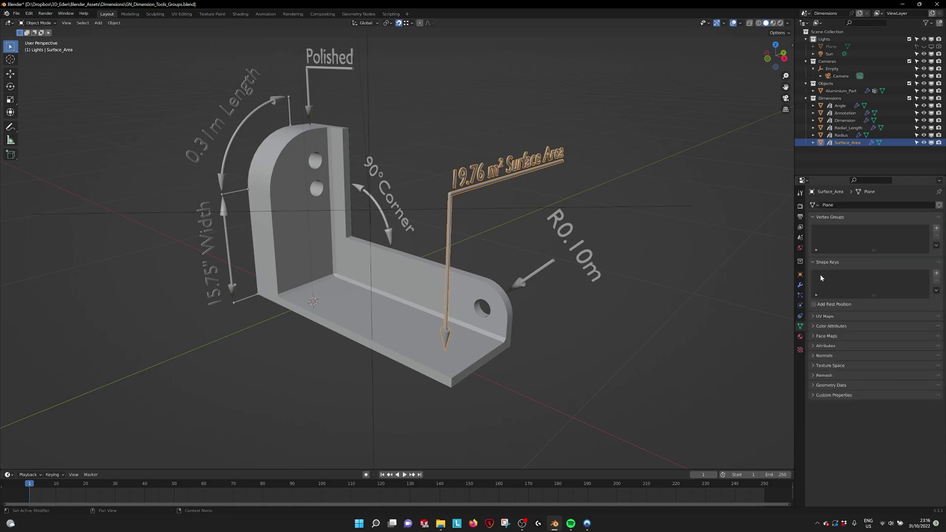
left_click(840, 90)
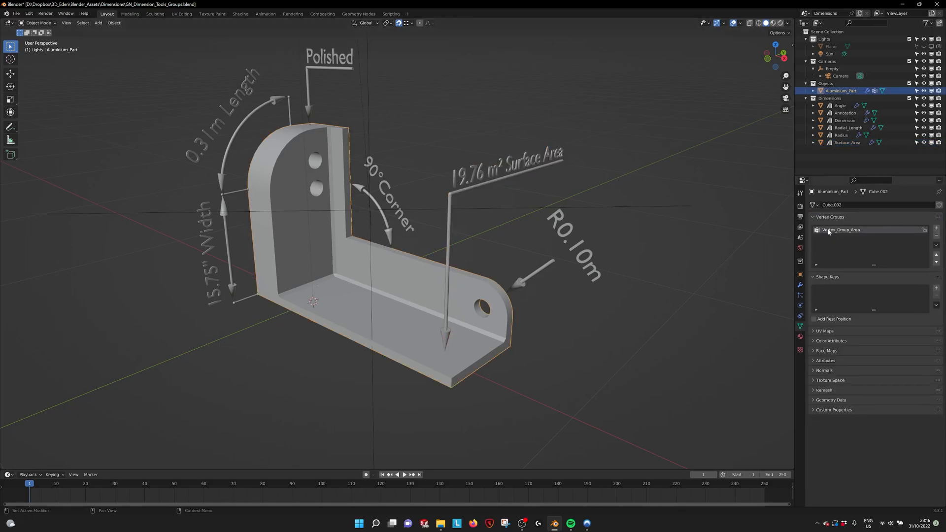
mouse_move(841, 230)
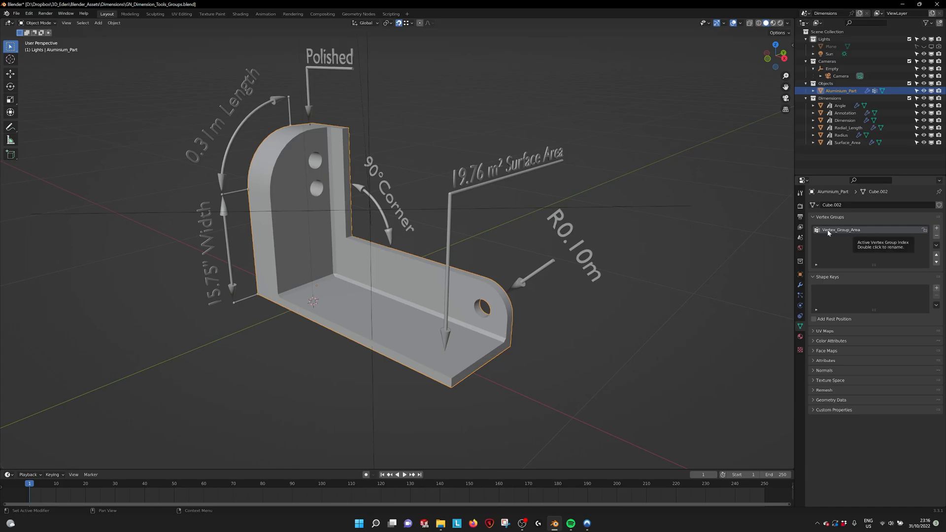
left_click(846, 143)
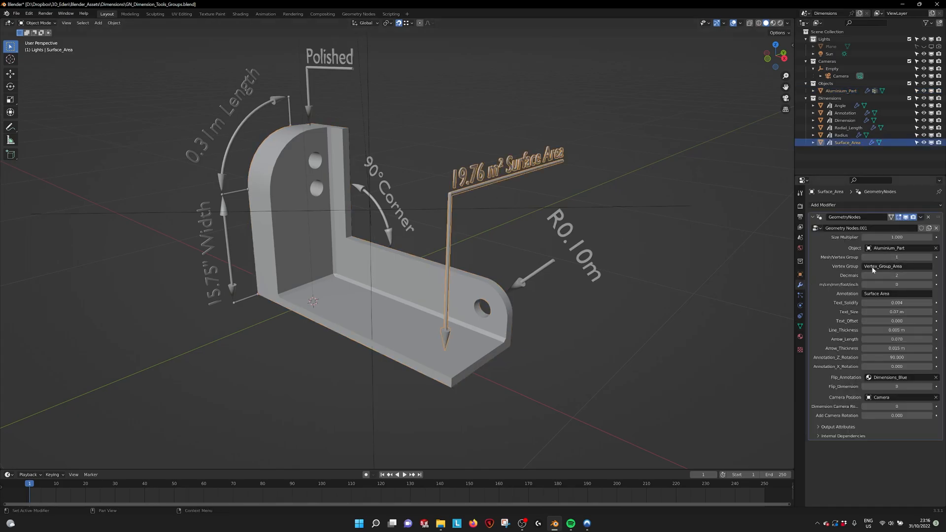
mouse_move(883, 266)
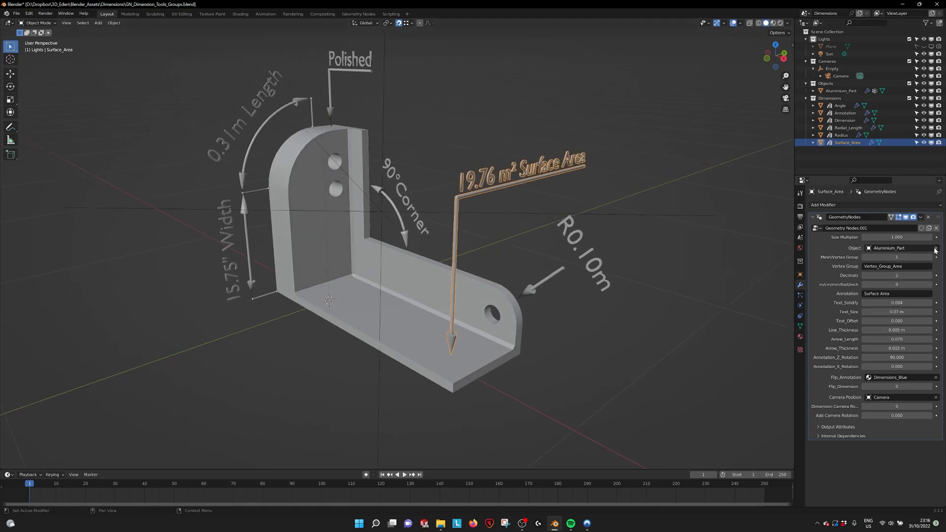
left_click(935, 248)
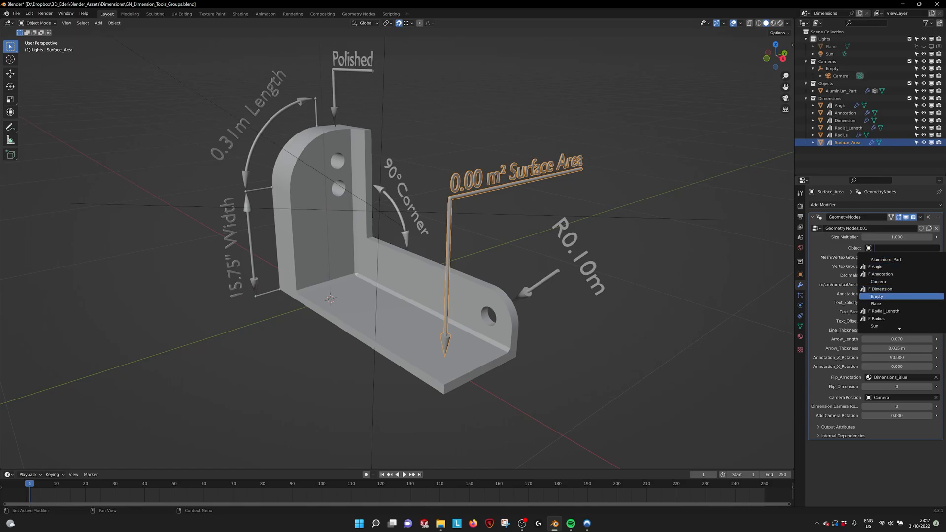
mouse_move(890, 258)
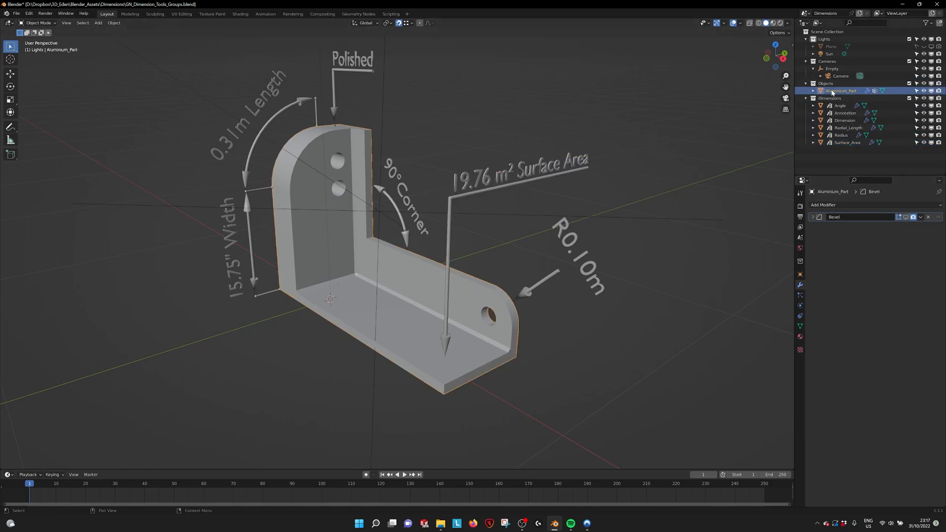
left_click(847, 142)
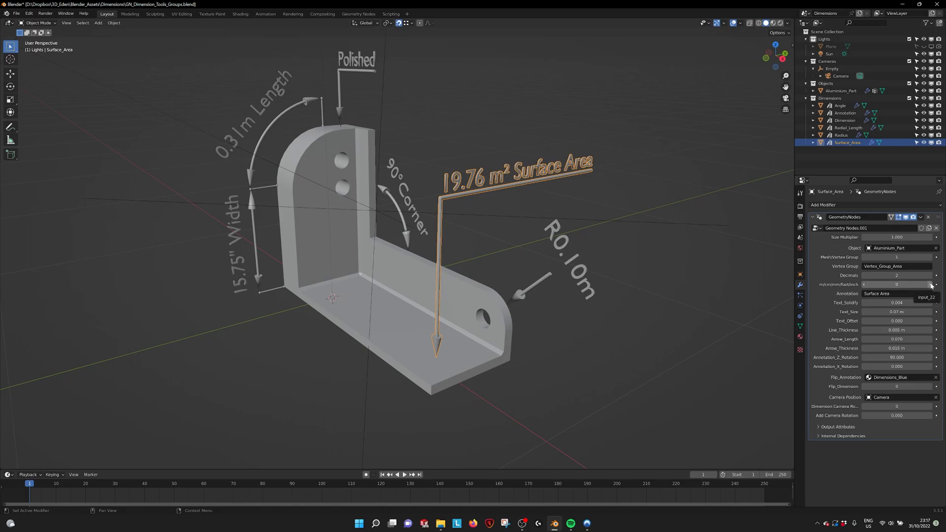
Switch the area reading to another unit (212.69), then back to metres (19.76 m²).
left_click(934, 284)
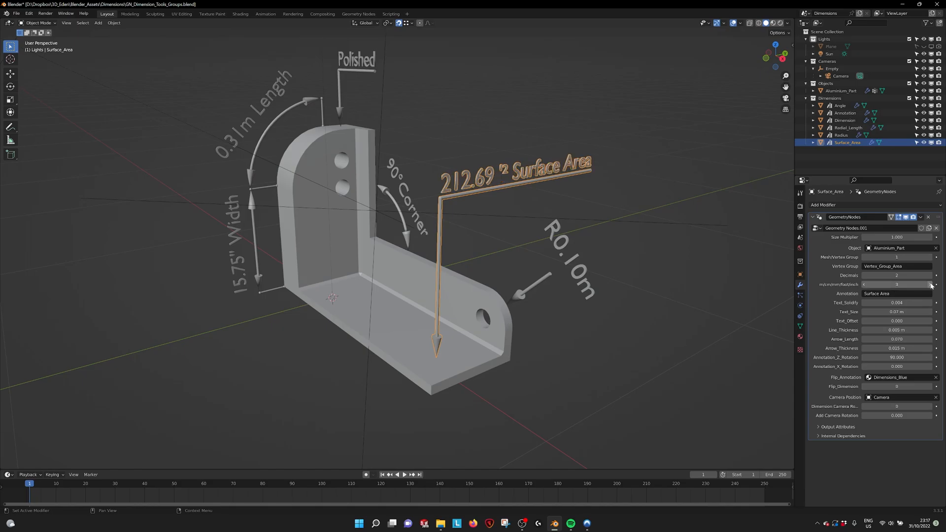
left_click(934, 284)
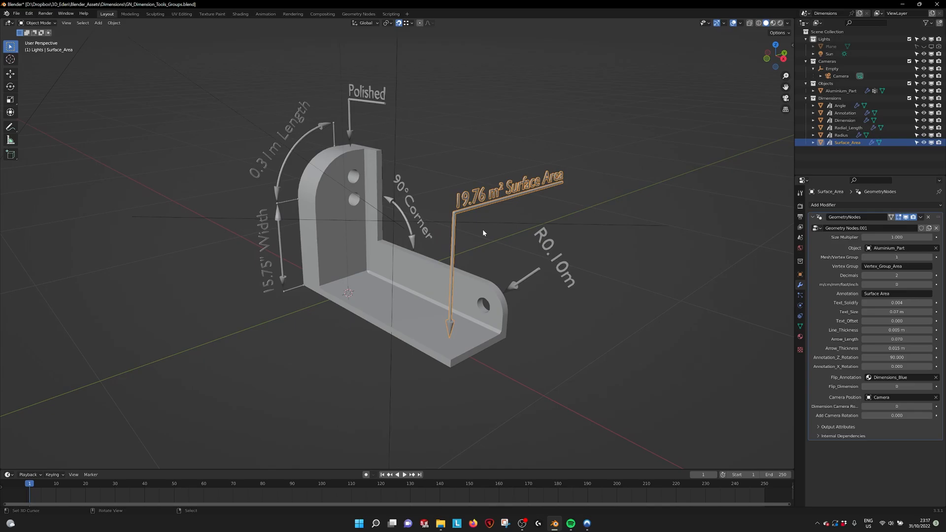
mouse_move(487, 198)
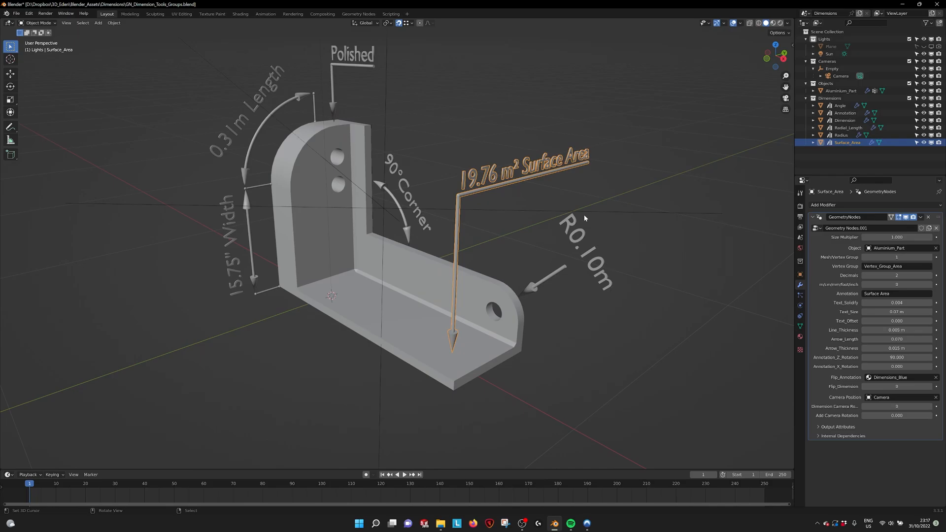
mouse_move(742, 114)
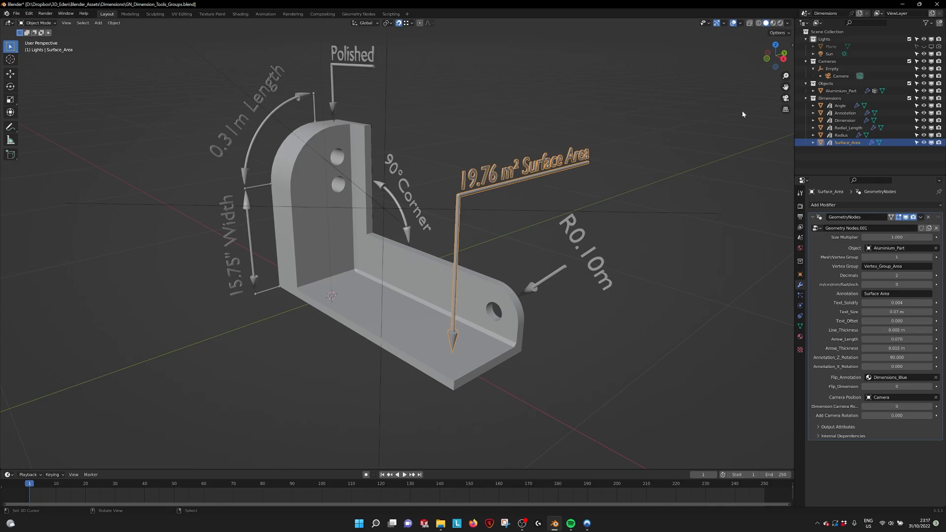
View through the orthographic camera in Material Preview shading and reselect Surface_Area.
left_click(840, 75)
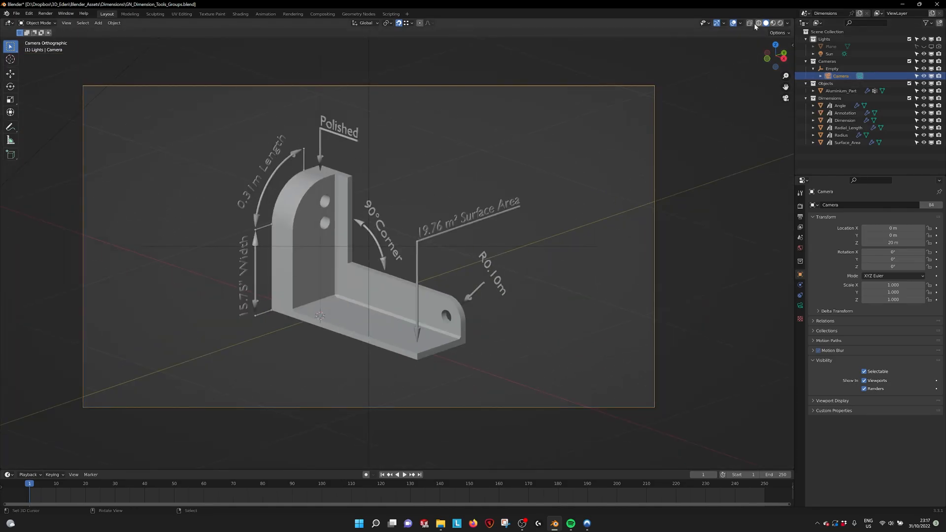
left_click(766, 23)
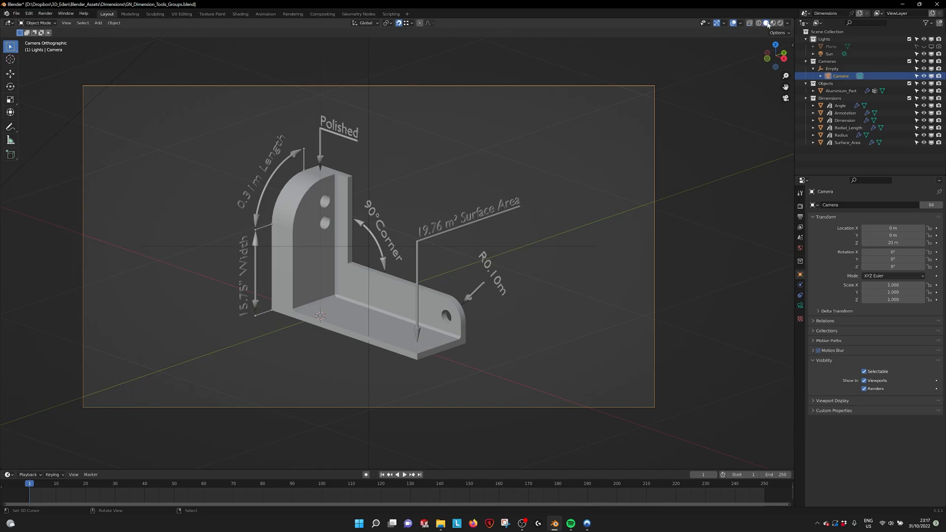
left_click(771, 23)
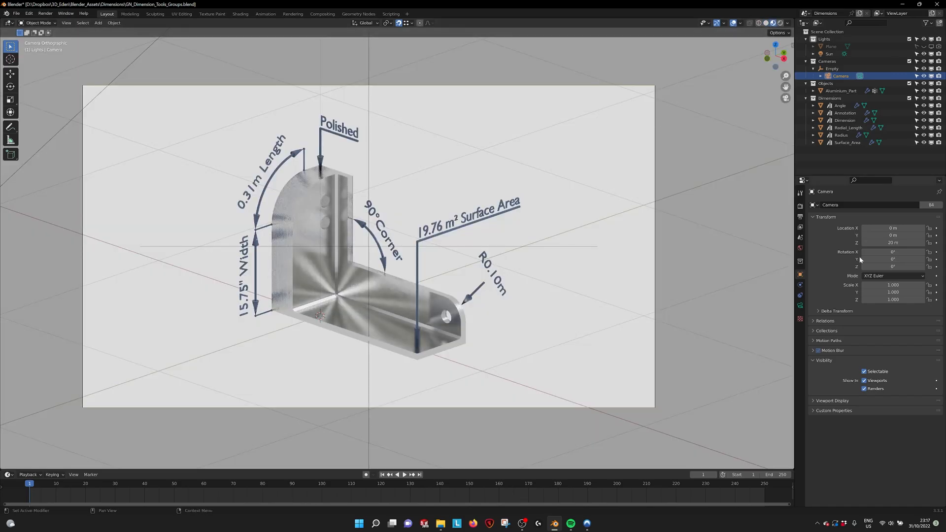
left_click(847, 143)
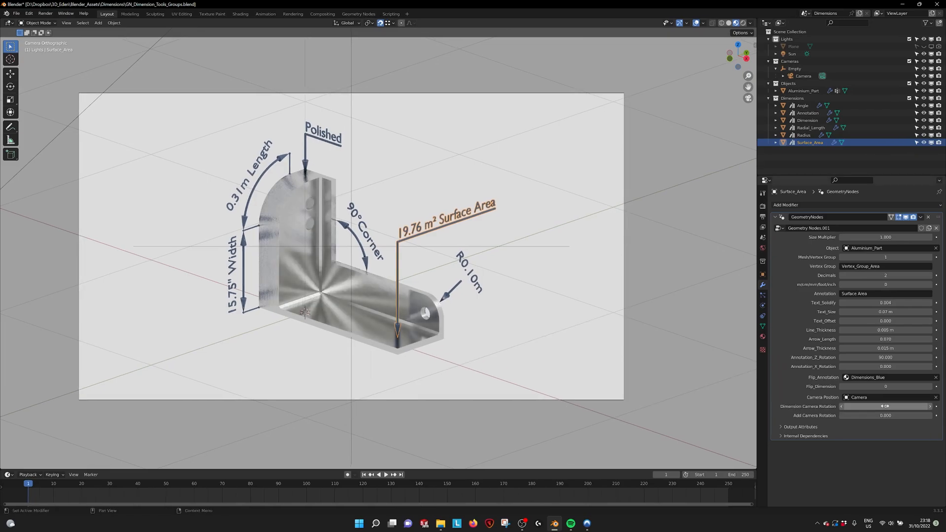
Set Surface_Area's Dimension Camera Rotation to 1 and select the camera's Empty rig.
left_click(883, 405)
type("1")
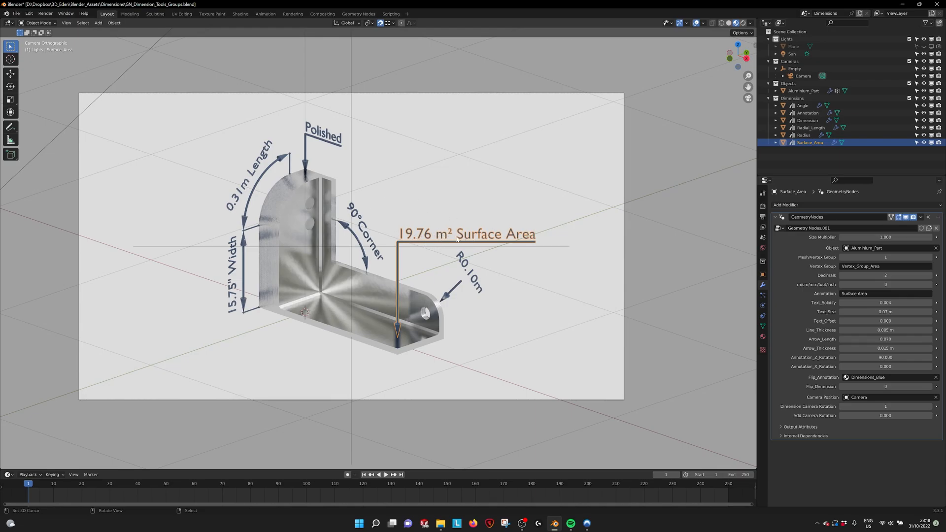
left_click(794, 68)
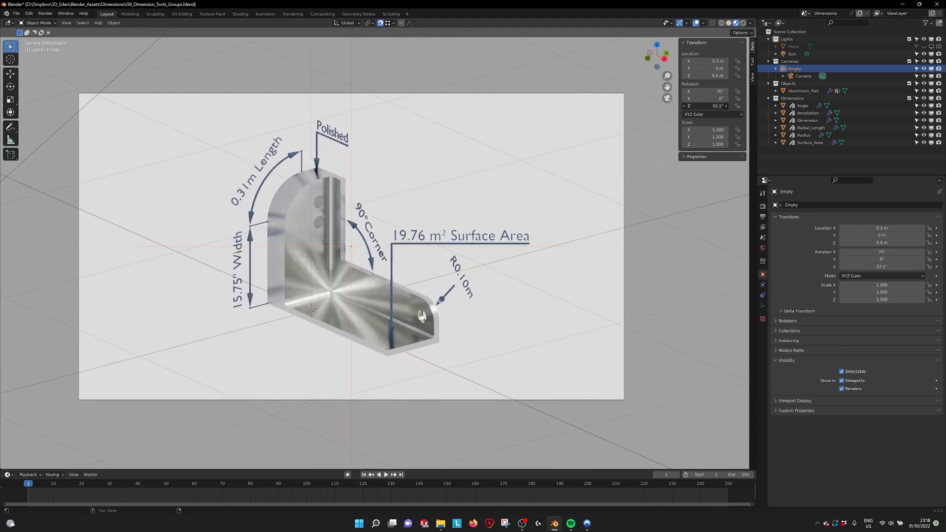
Make the Radius, 90° Corner, Polished and Length labels face the camera, then select the Empty rig.
left_click(804, 135)
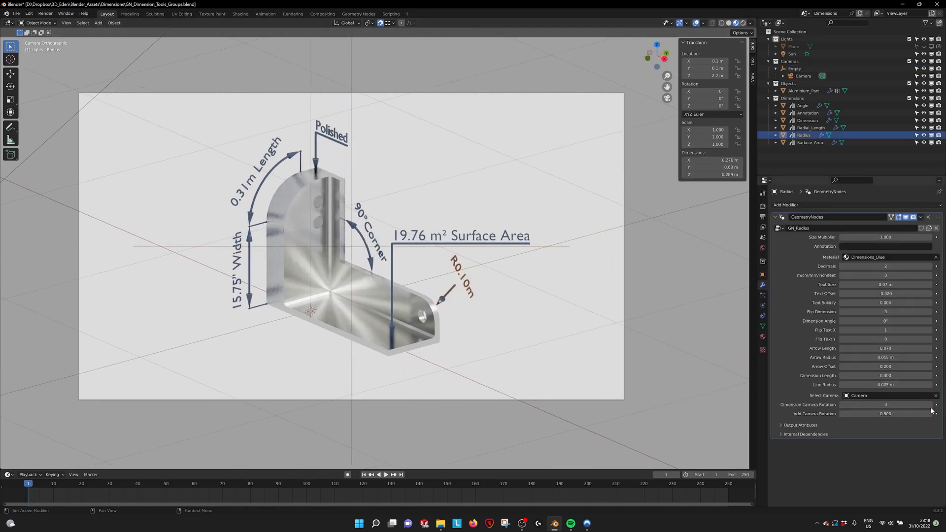
left_click(803, 105)
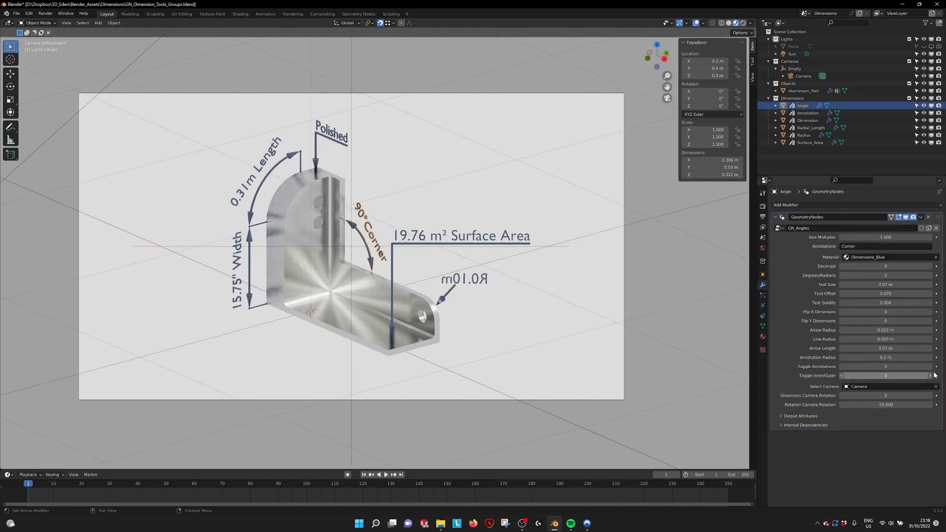
left_click(807, 113)
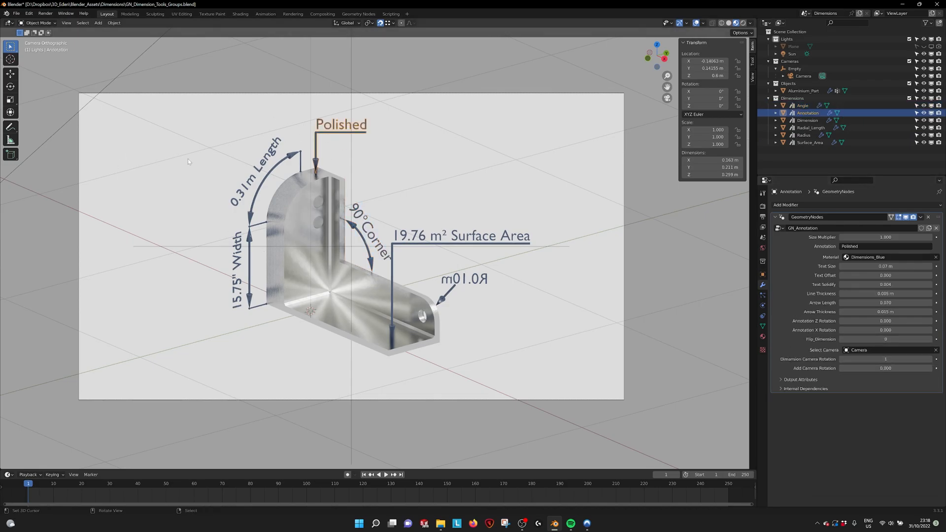
left_click(811, 127)
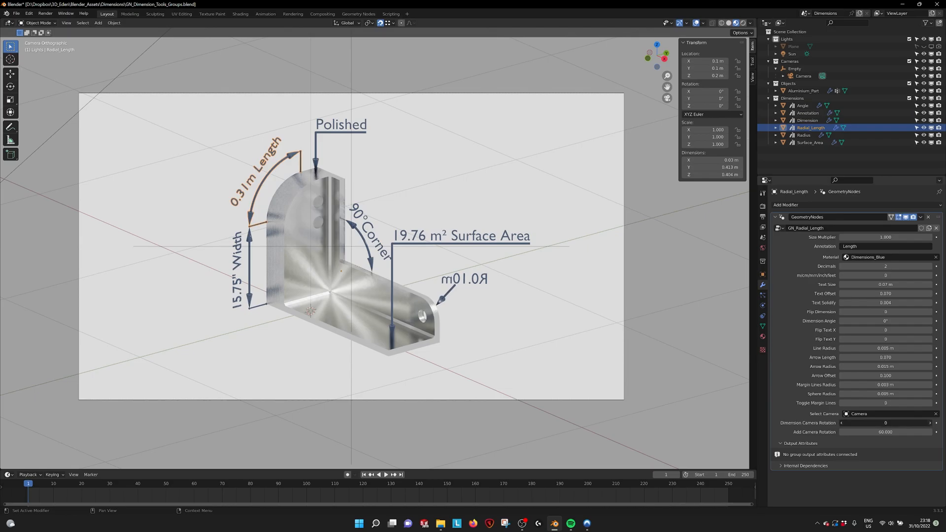
left_click(807, 120)
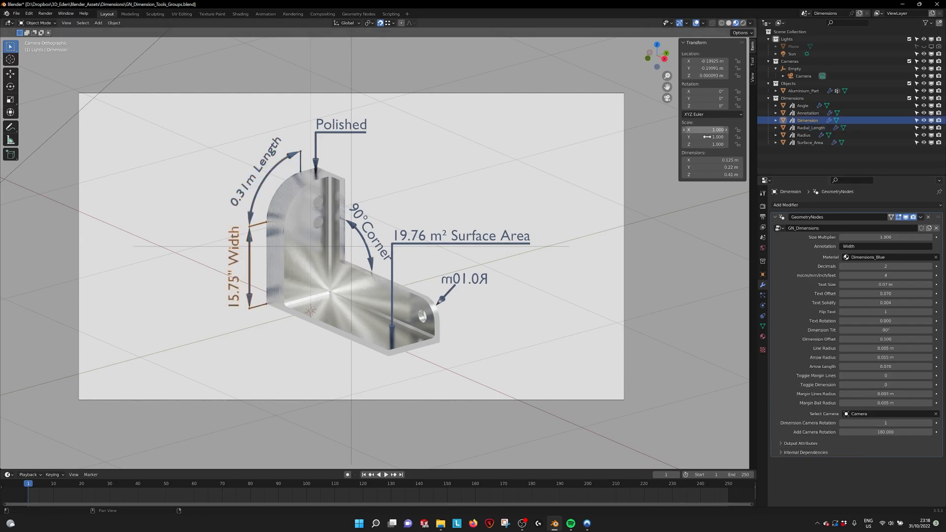
left_click(794, 68)
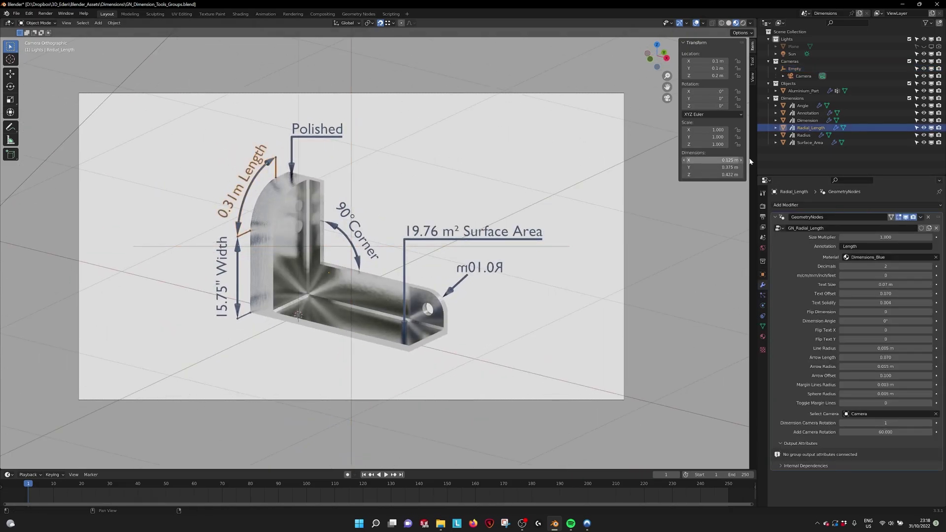
left_click(794, 68)
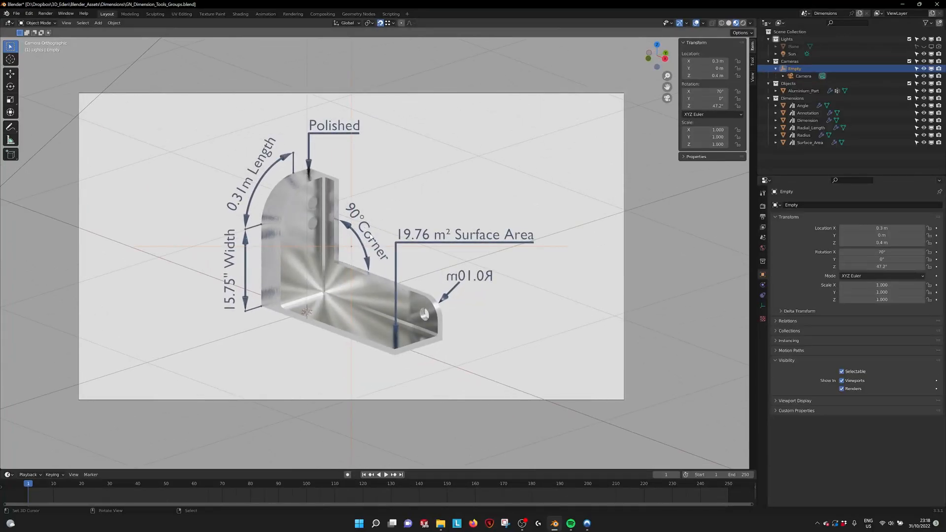
Set the Angle label's camera rotation offset to -55.54, then reselect Surface_Area.
left_click(803, 105)
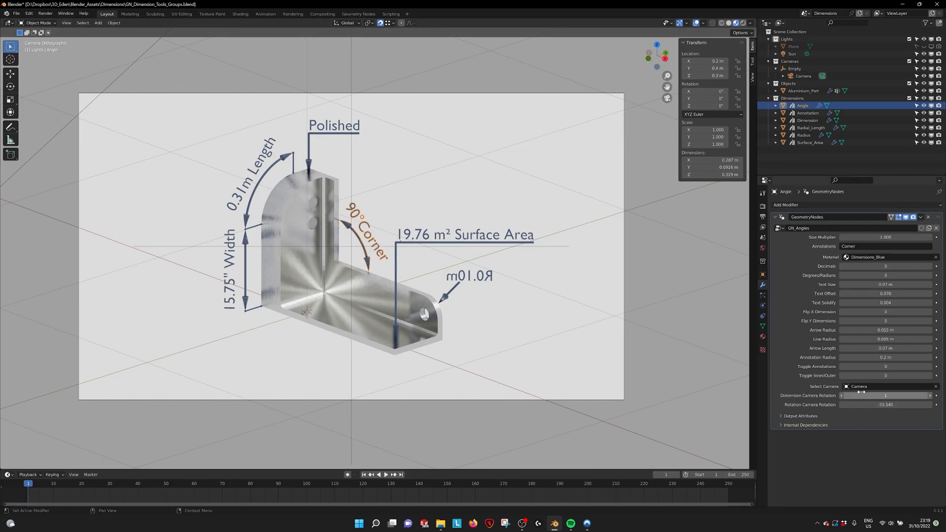
left_click(809, 143)
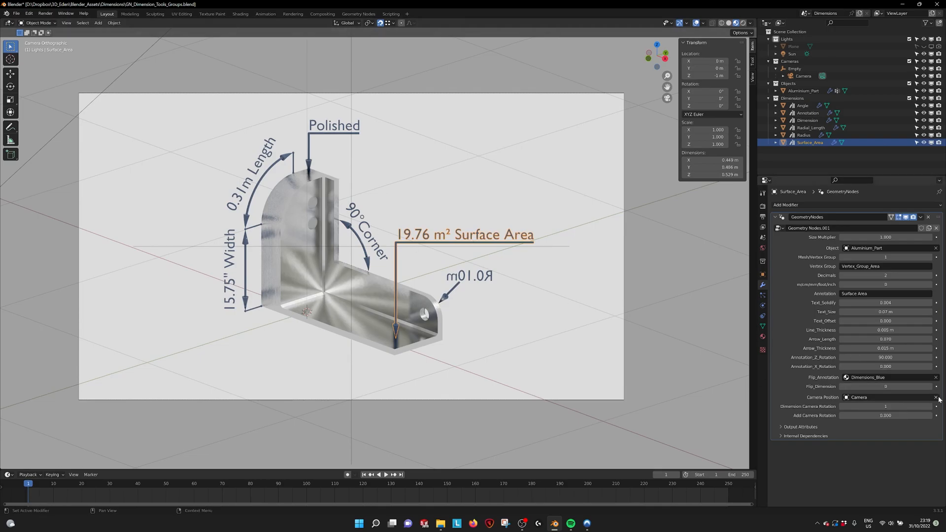
left_click(936, 397)
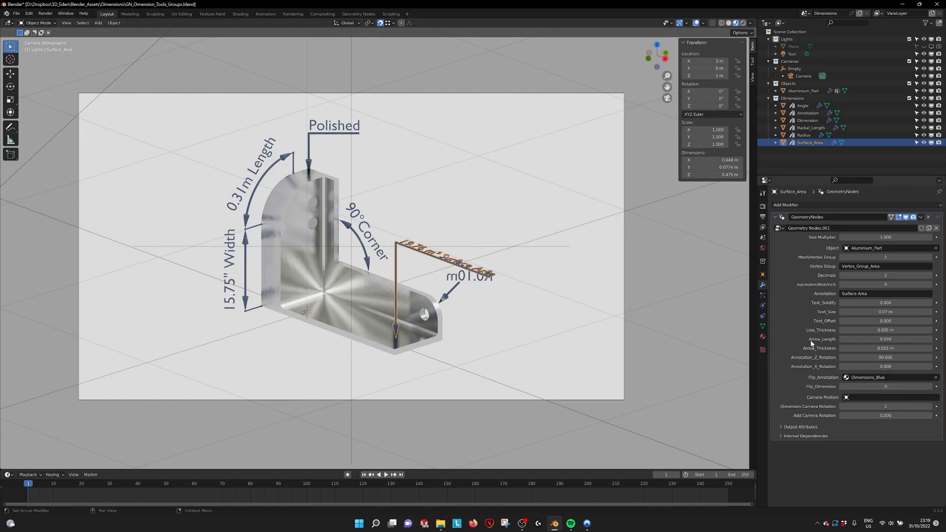
left_click(846, 397)
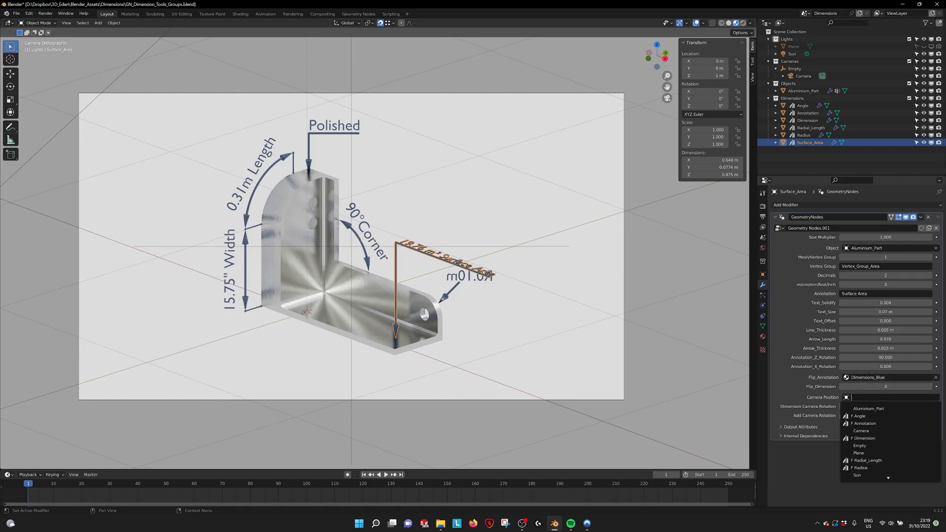
mouse_move(867, 460)
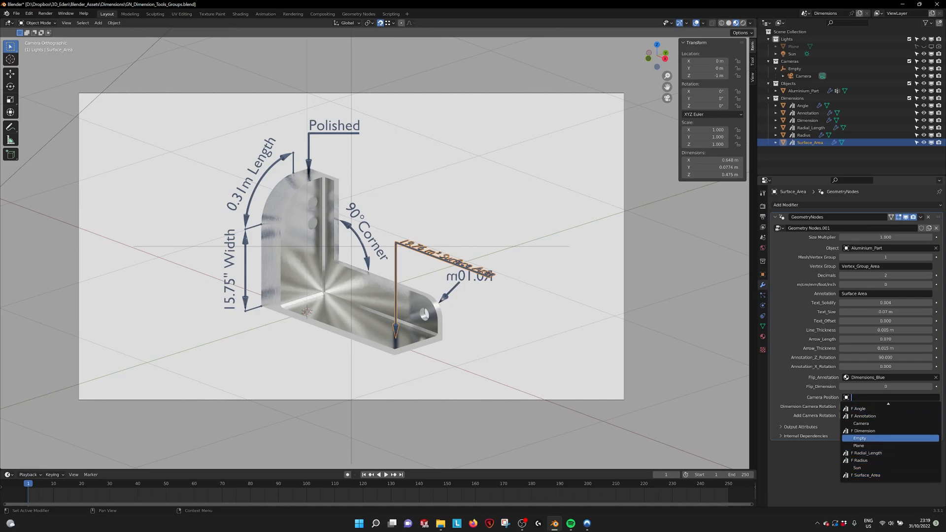
left_click(861, 422)
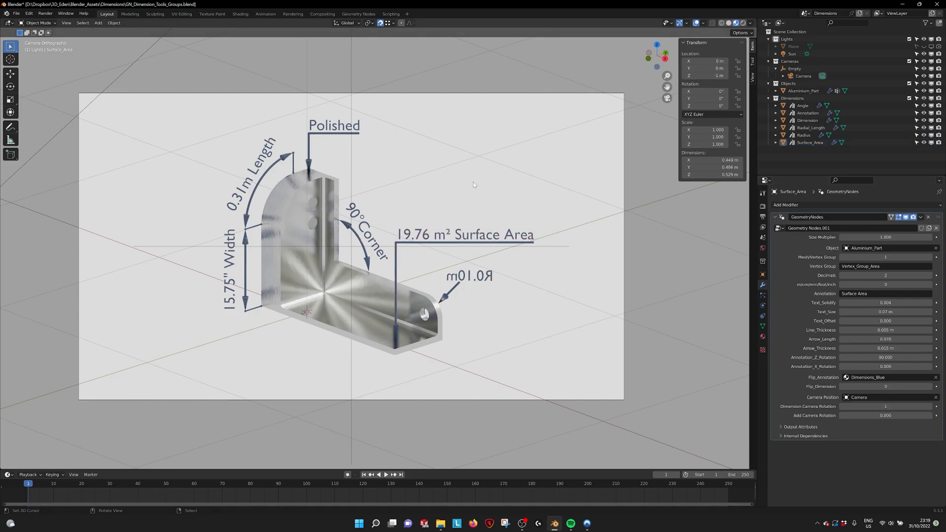
mouse_move(444, 204)
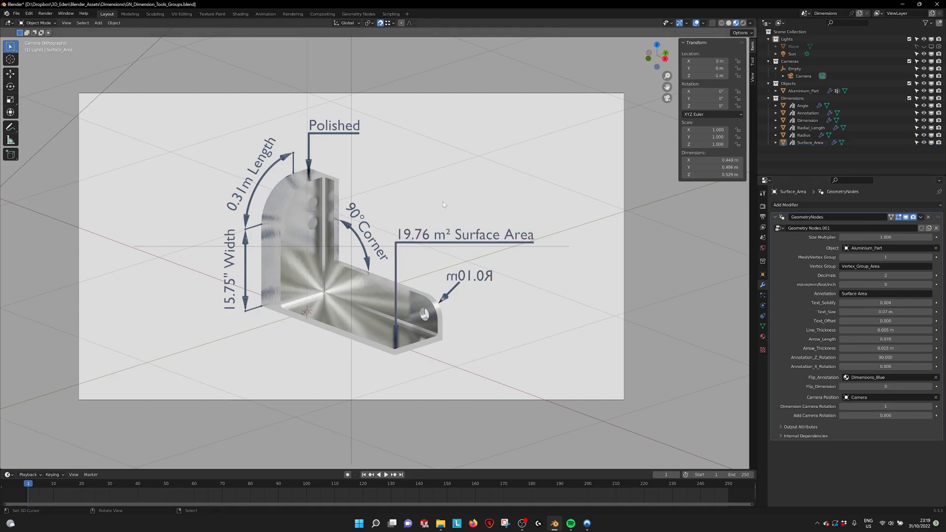
mouse_move(465, 233)
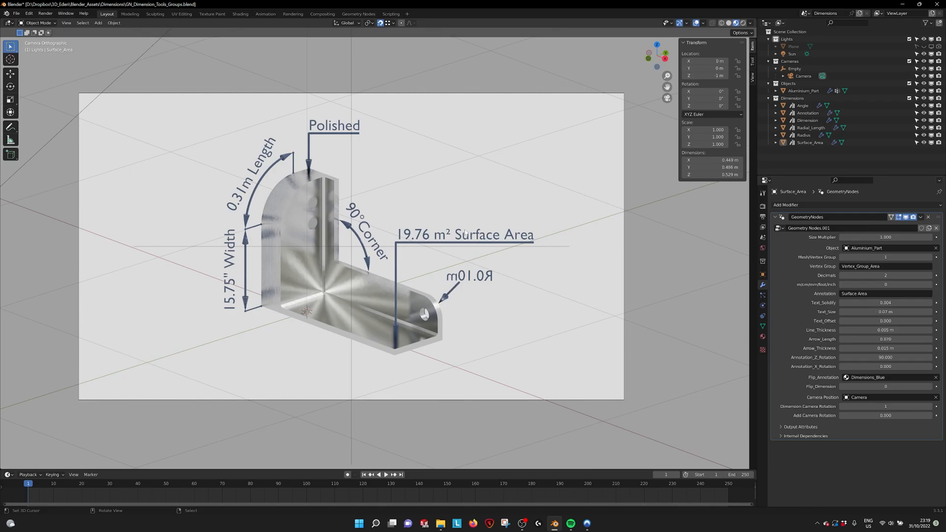